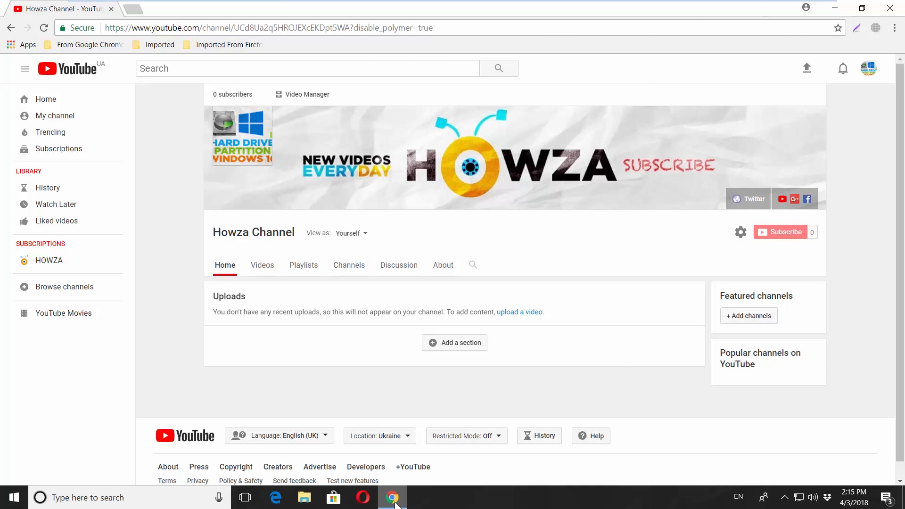
Step: From the Howza Channel page, reach Advanced account settings and choose Delete channel
left_click(868, 68)
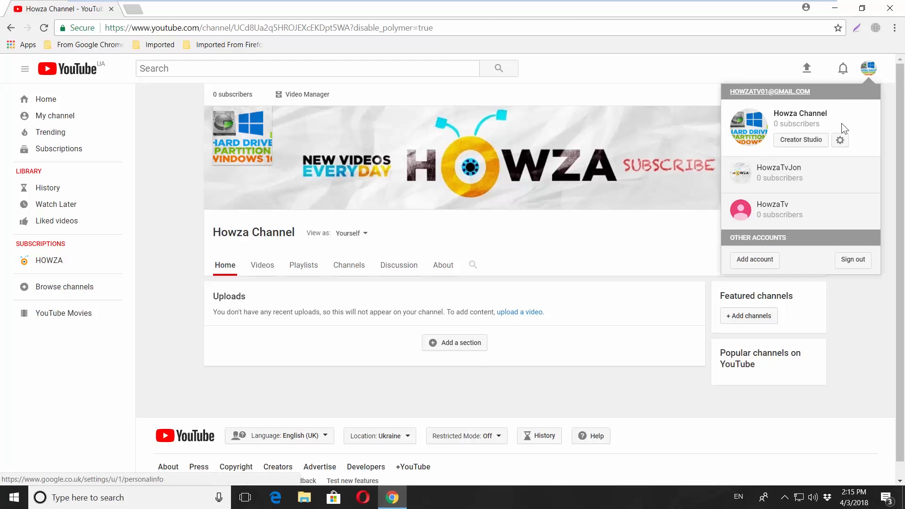
left_click(840, 140)
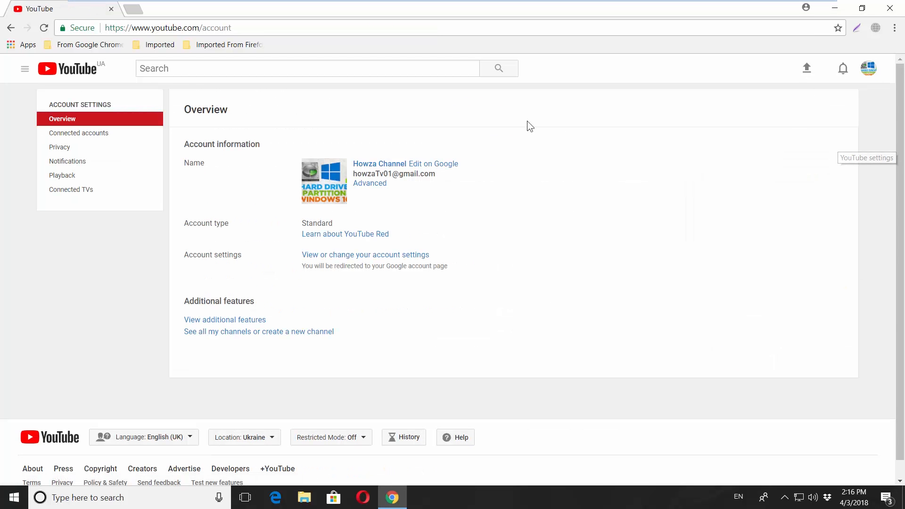
left_click(369, 183)
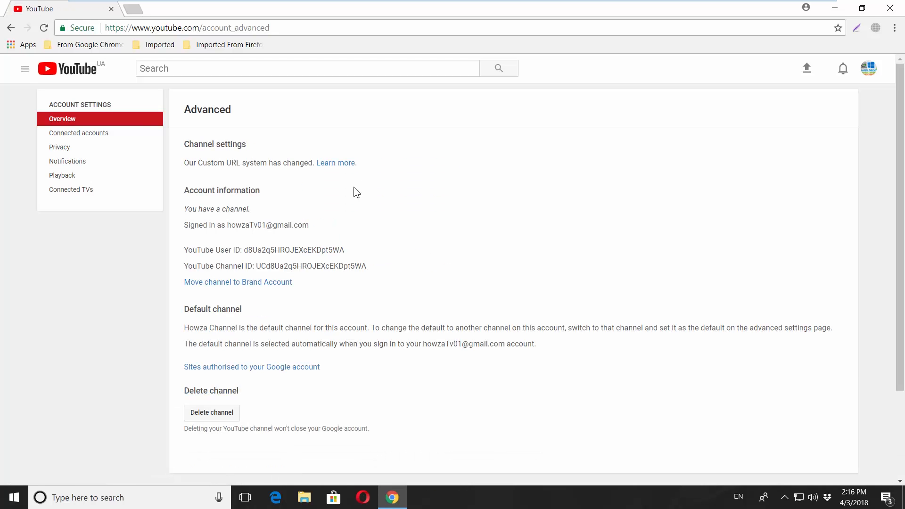
left_click(211, 412)
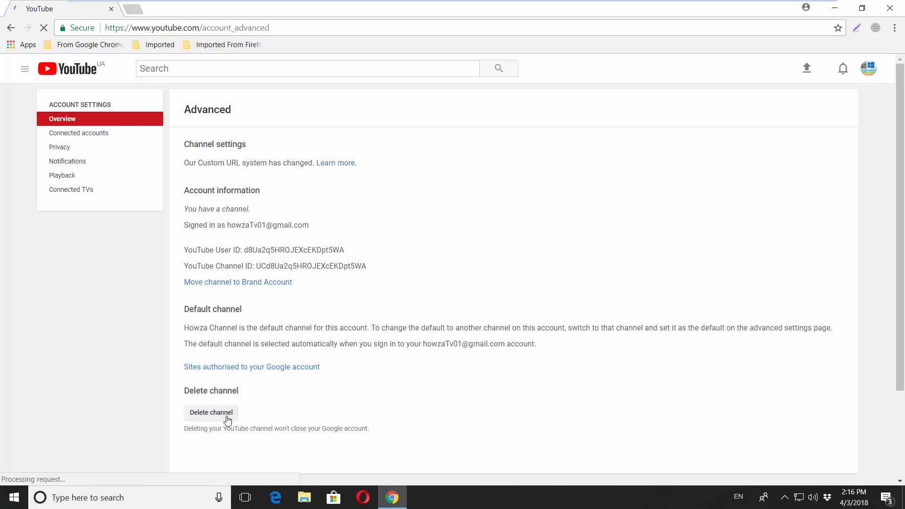
left_click(211, 412)
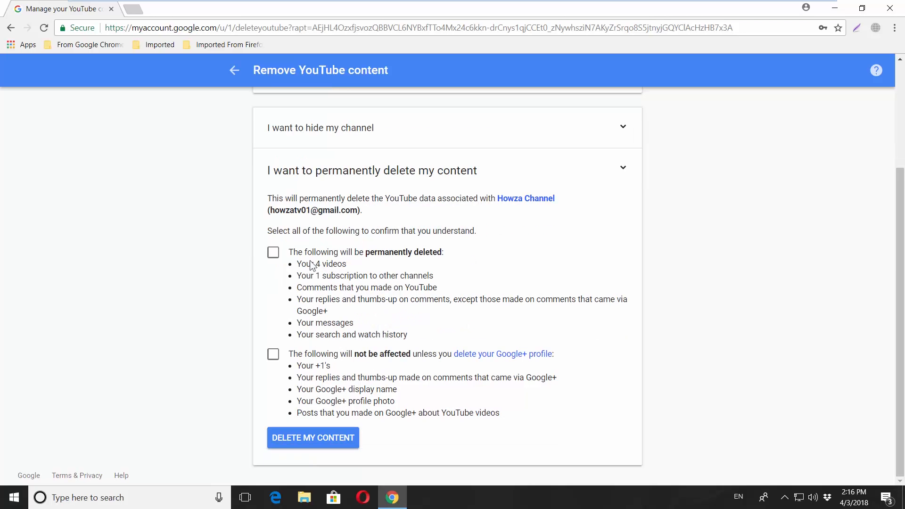
Step: Tick both permanent-deletion confirmations for what will and will not be removed
left_click(273, 252)
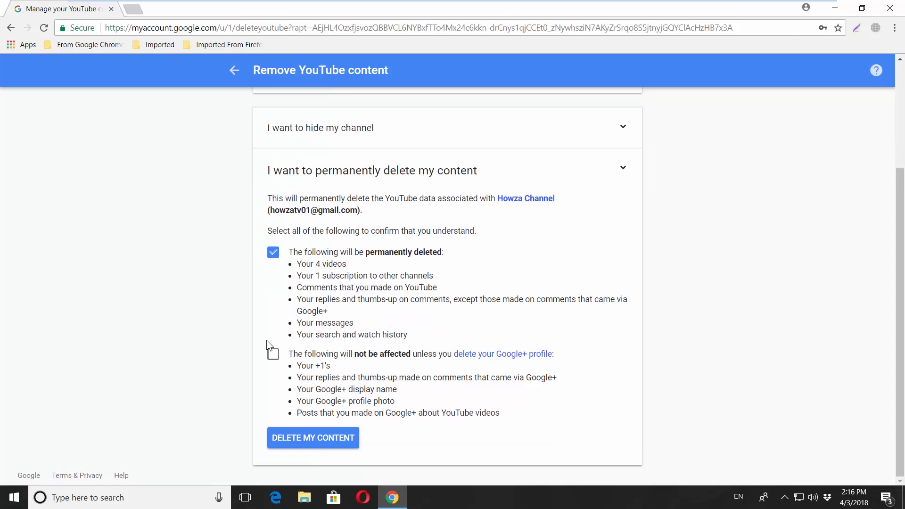
left_click(272, 354)
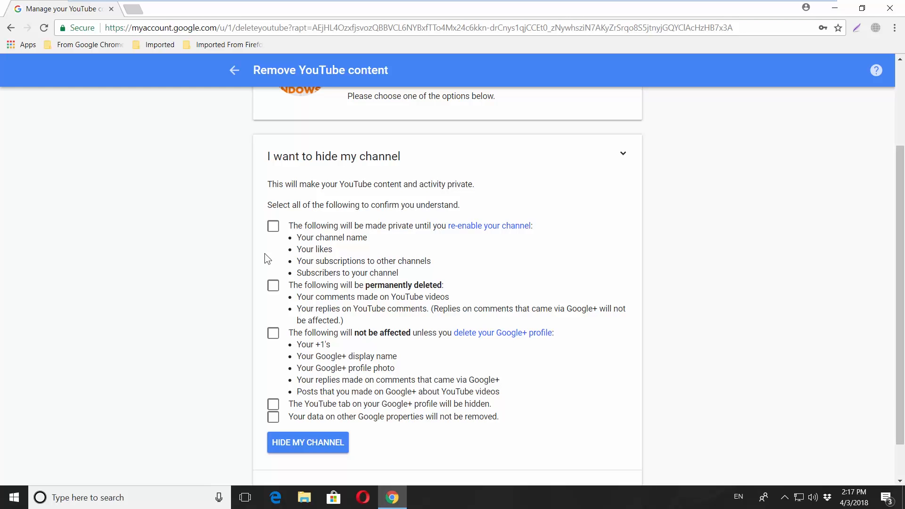
Step: Tick all hide-channel confirmations: content made private, comments deleted, remaining consequences
left_click(273, 226)
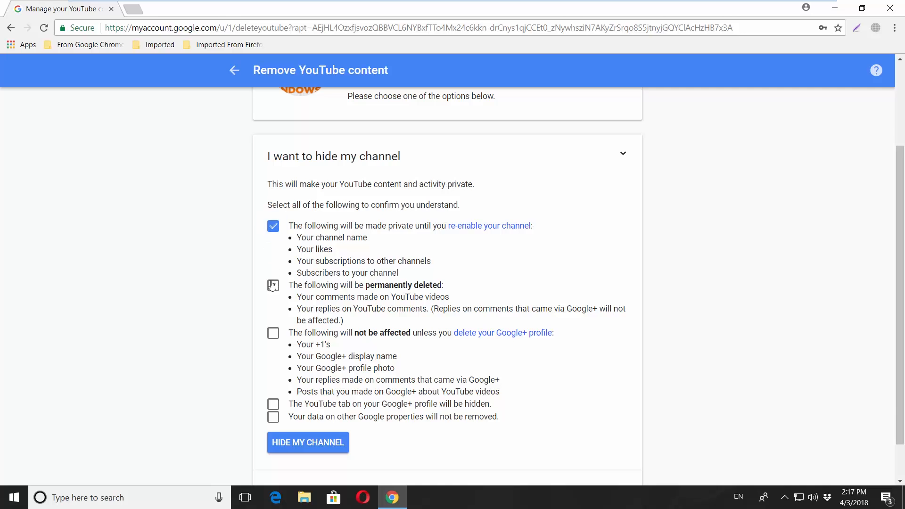
left_click(273, 404)
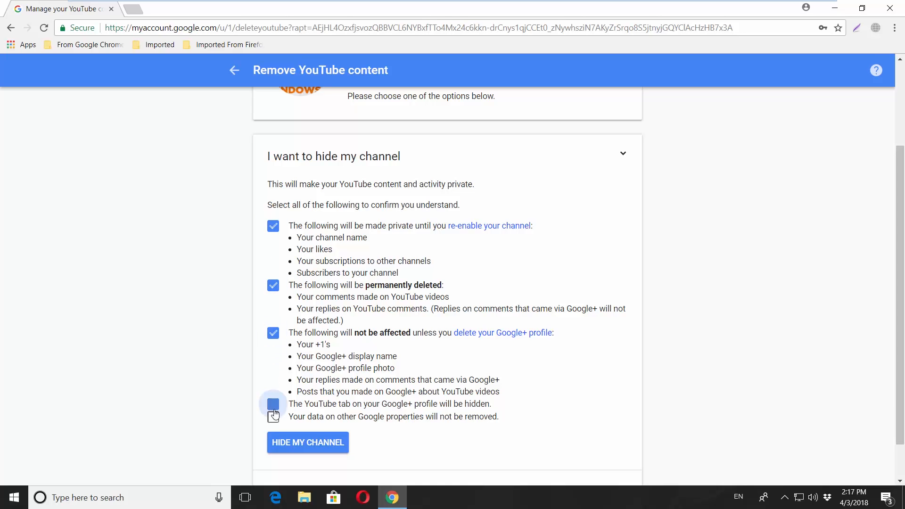
left_click(273, 404)
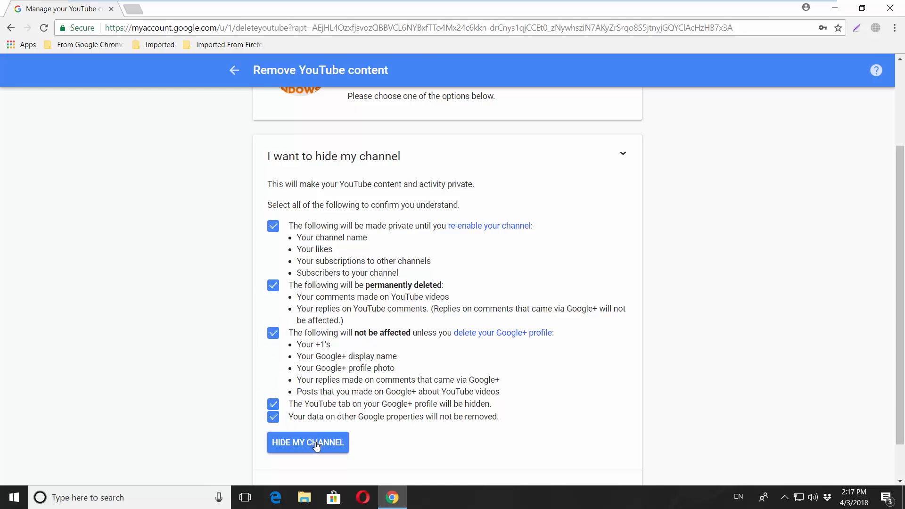
Step: Submit Hide my channel and confirm Hide my content in the dialog
left_click(307, 442)
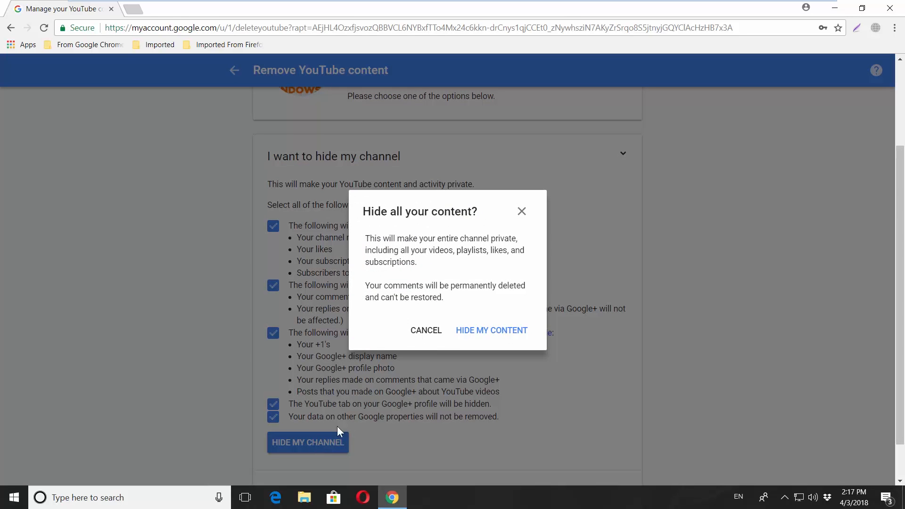
left_click(491, 330)
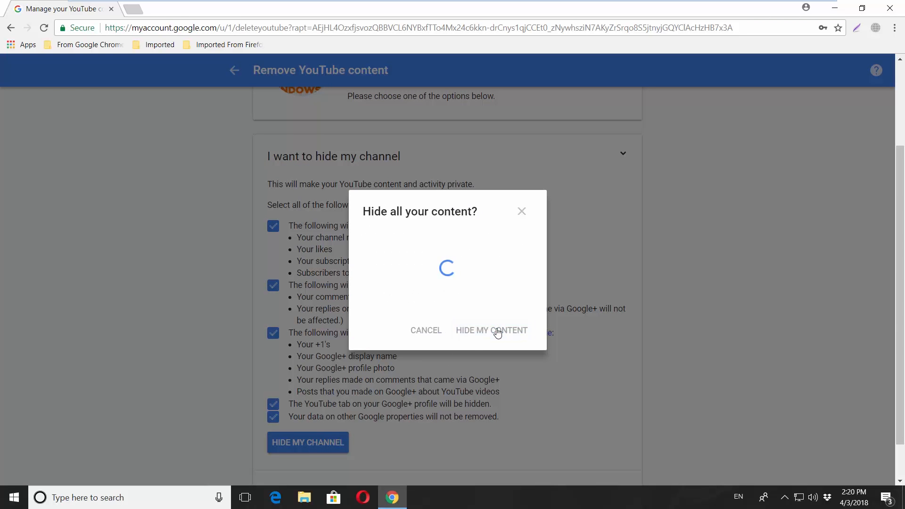